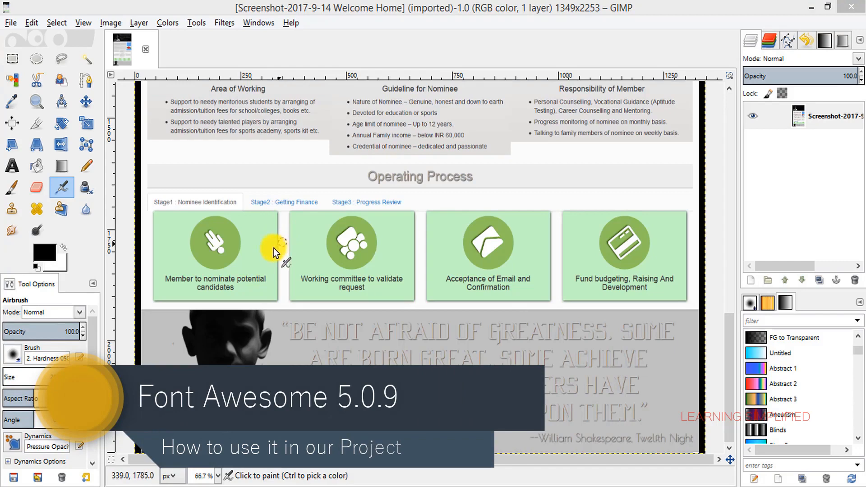
pyautogui.moveTo(366, 243)
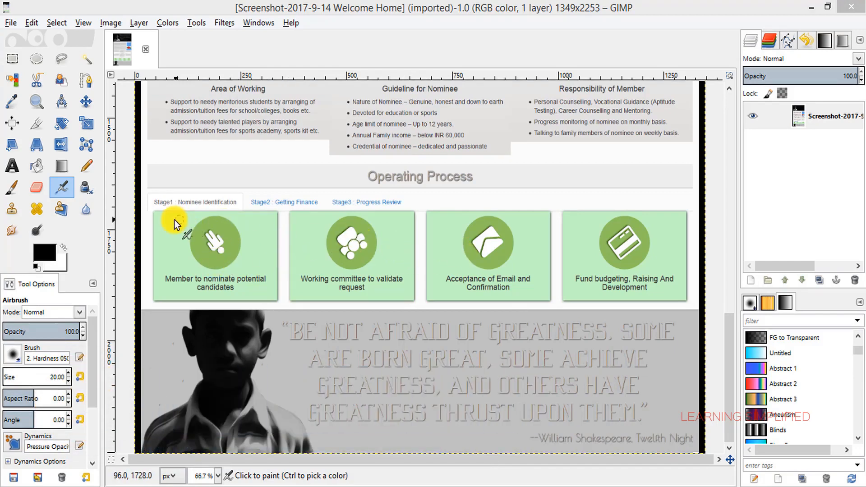
pyautogui.moveTo(409, 254)
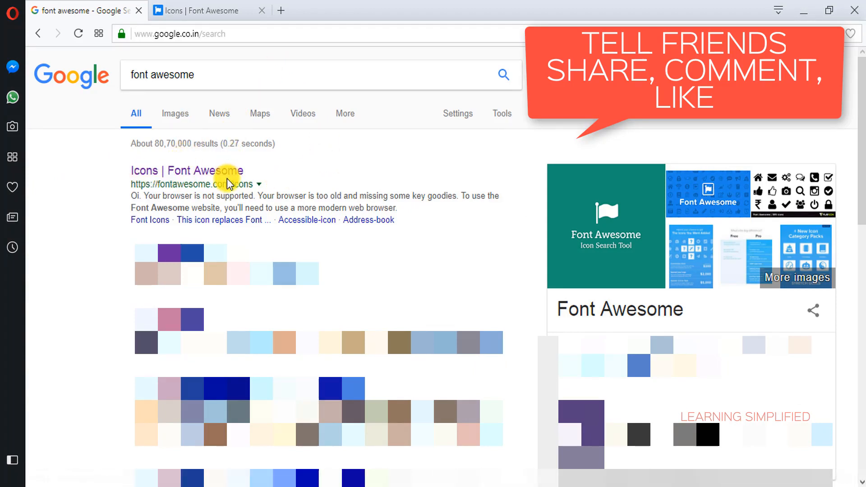
# Open the Icons | Font Awesome result in a new tab and highlight the 'Free, as in Speech' licence sentence.
pyautogui.rightClick(186, 170)
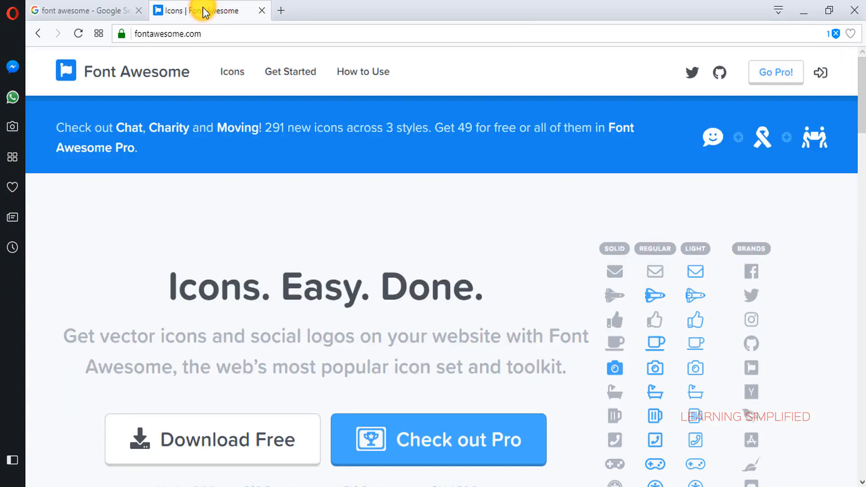
pyautogui.scroll(-3)
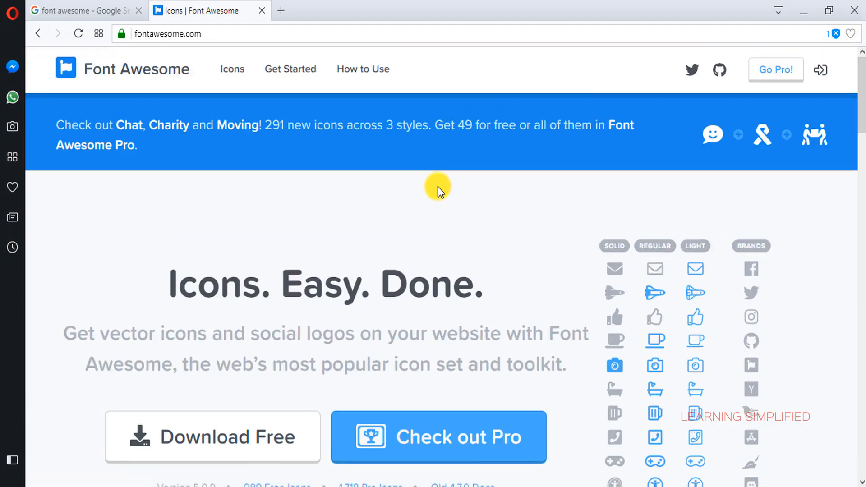
pyautogui.scroll(-3)
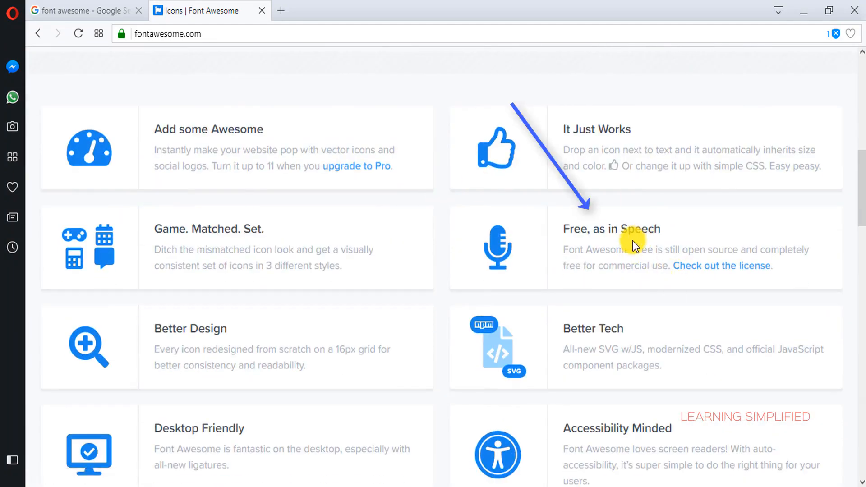
pyautogui.moveTo(563, 249); pyautogui.dragTo(669, 266)
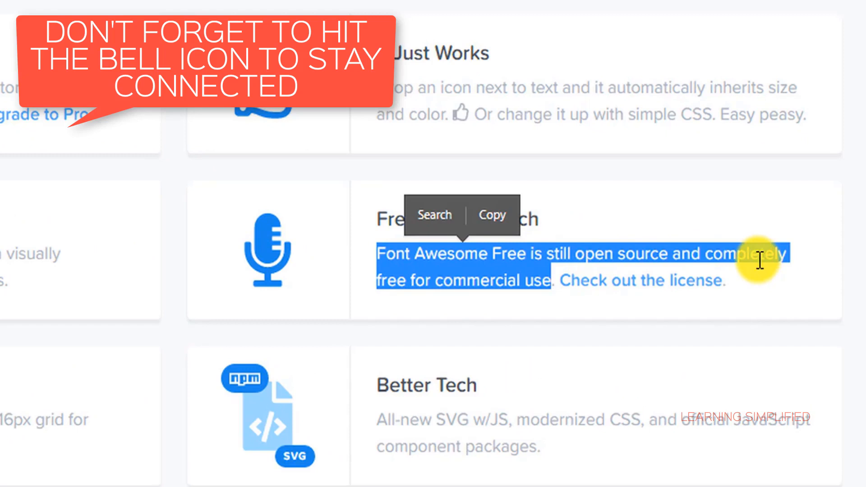
pyautogui.moveTo(534, 299)
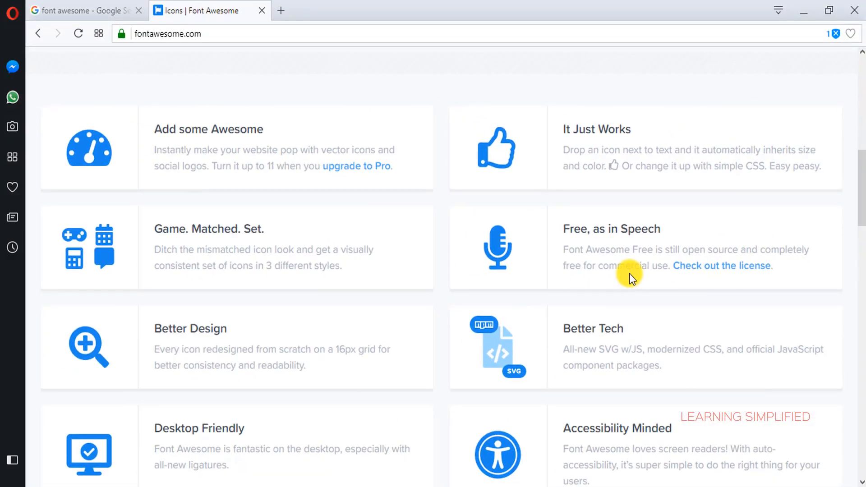
# Scroll to the top of fontawesome.com and download the free Font Awesome 5.0.9 zip.
pyautogui.scroll(3)
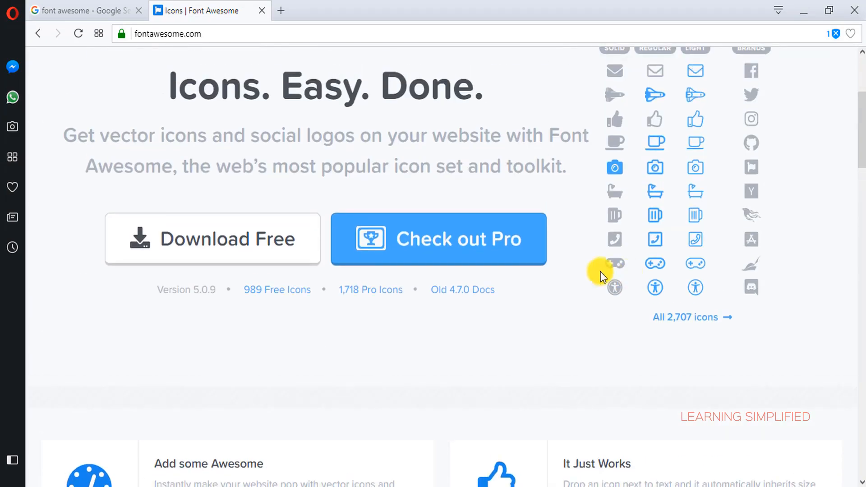
pyautogui.moveTo(225, 245)
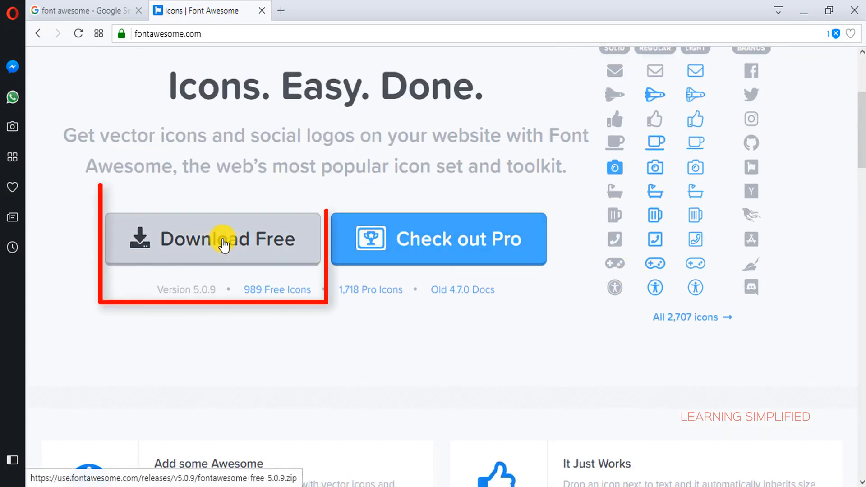
pyautogui.click(226, 240)
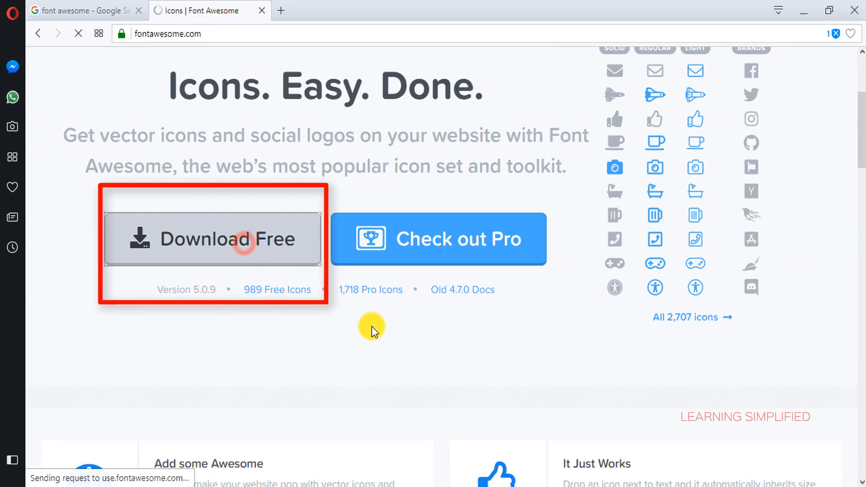
pyautogui.click(228, 240)
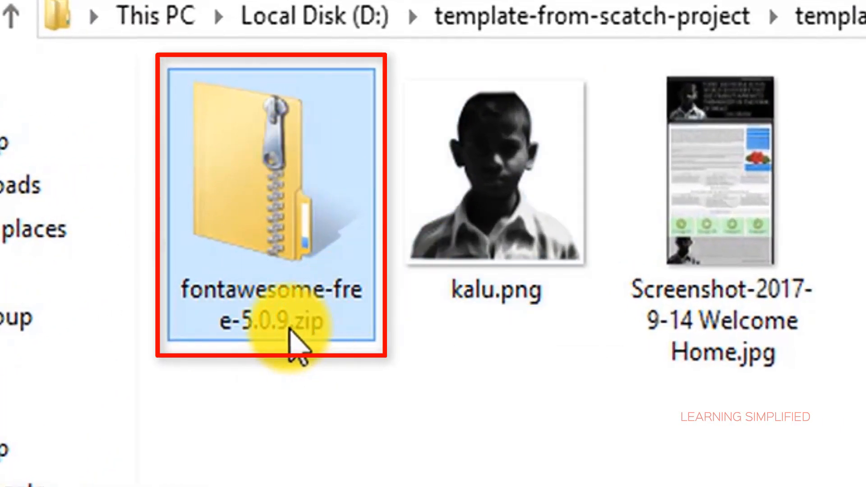
pyautogui.moveTo(384, 338)
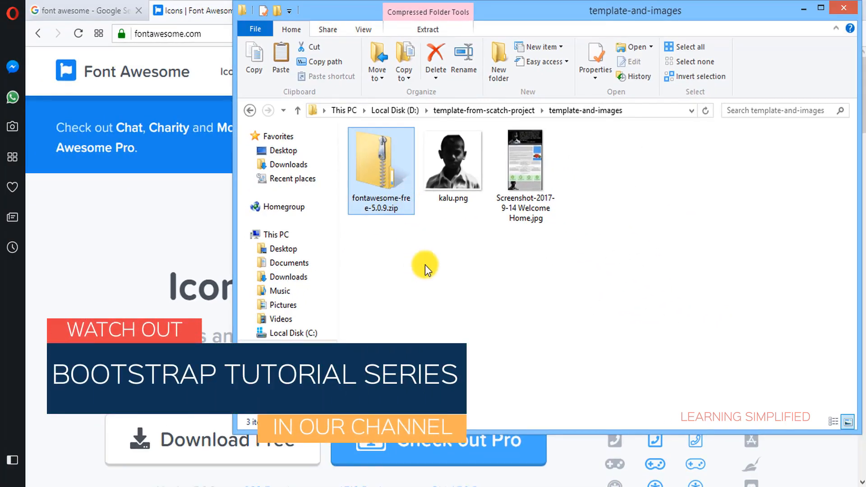
pyautogui.moveTo(475, 247)
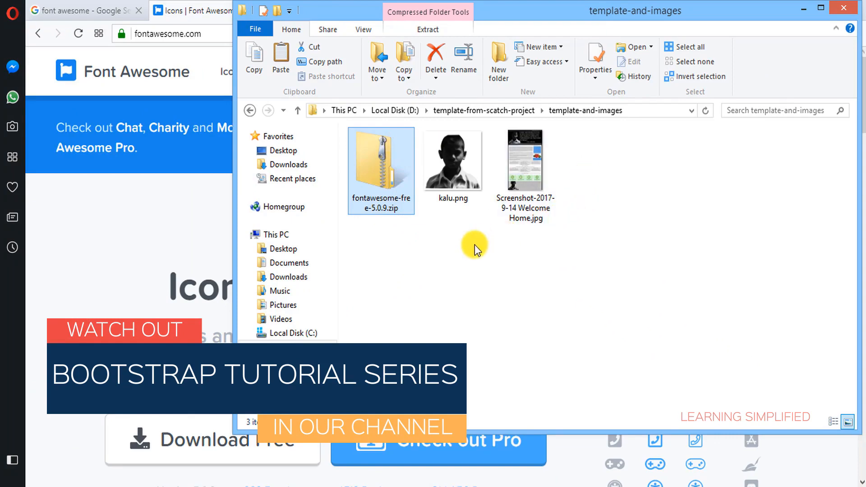
# Extract fontawesome-free-5.0.9.zip here and open the resulting fontawesome-free-5.0.9 folder.
pyautogui.rightClick(453, 162)
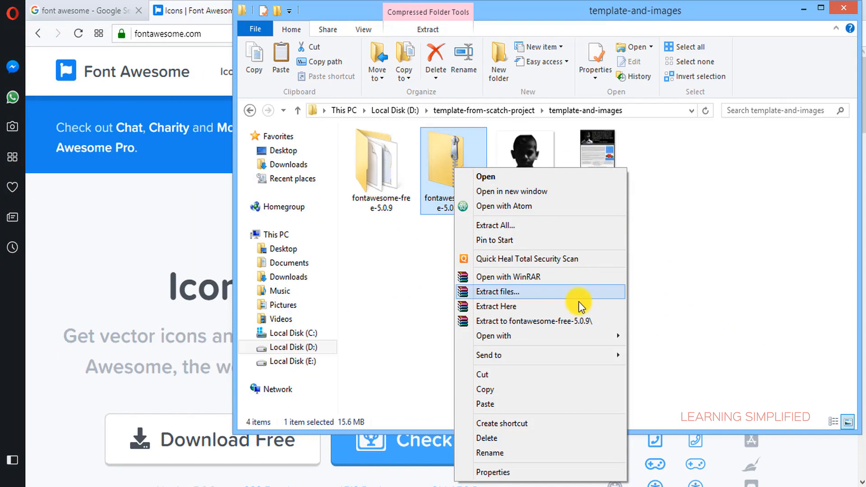
pyautogui.click(498, 292)
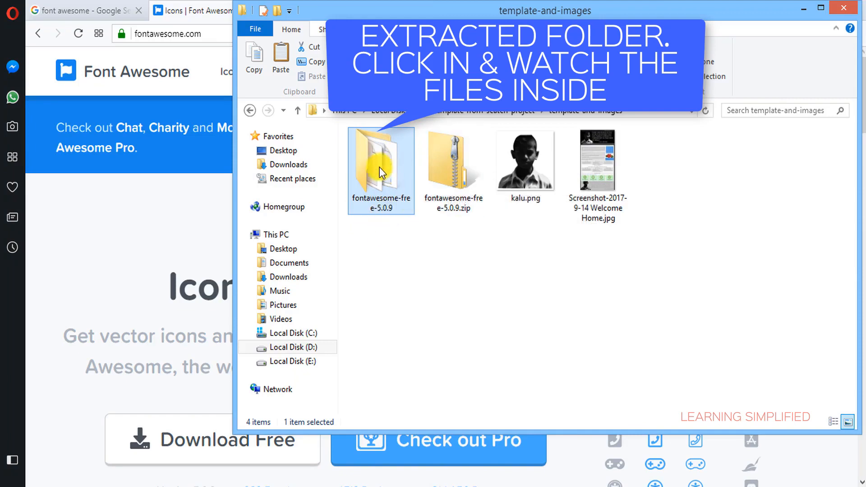
pyautogui.doubleClick(381, 162)
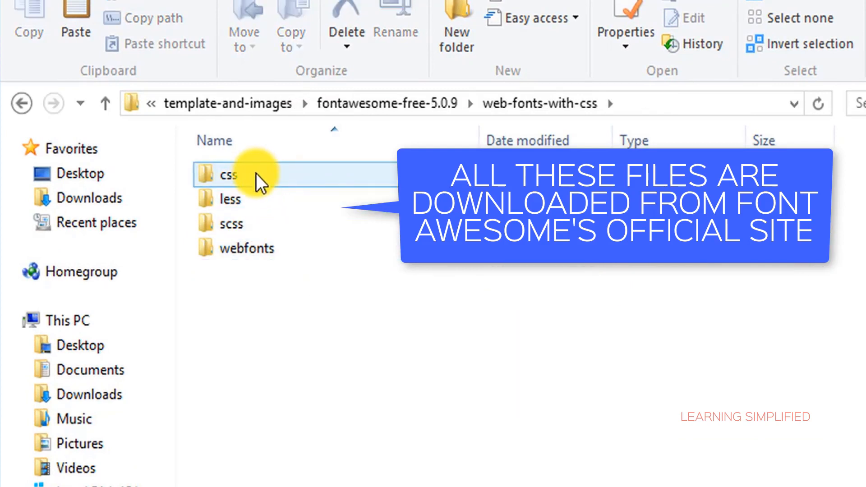
pyautogui.doubleClick(226, 174)
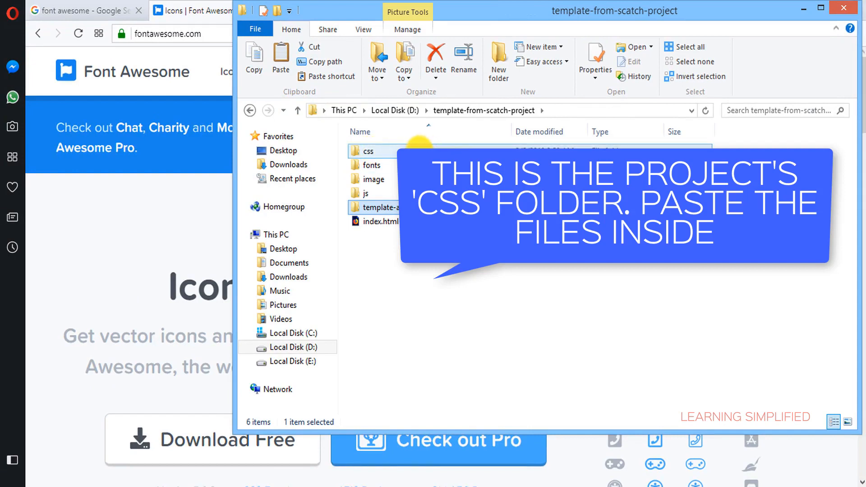
pyautogui.doubleClick(362, 152)
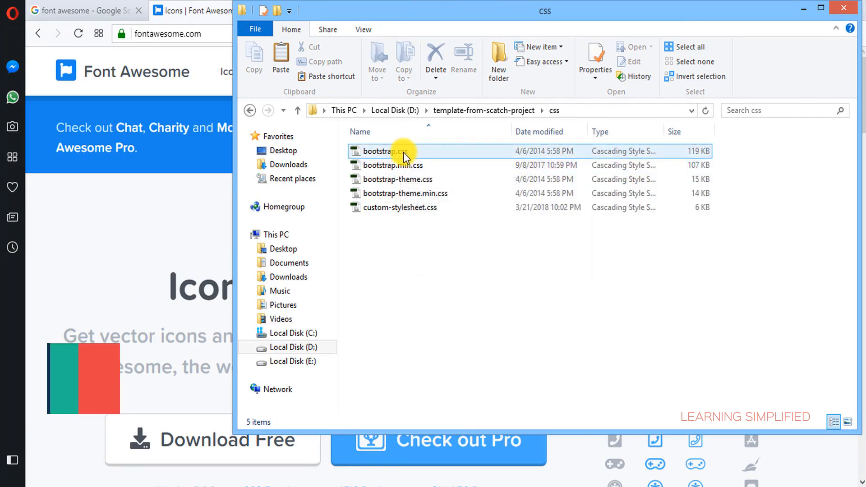
pyautogui.click(392, 165)
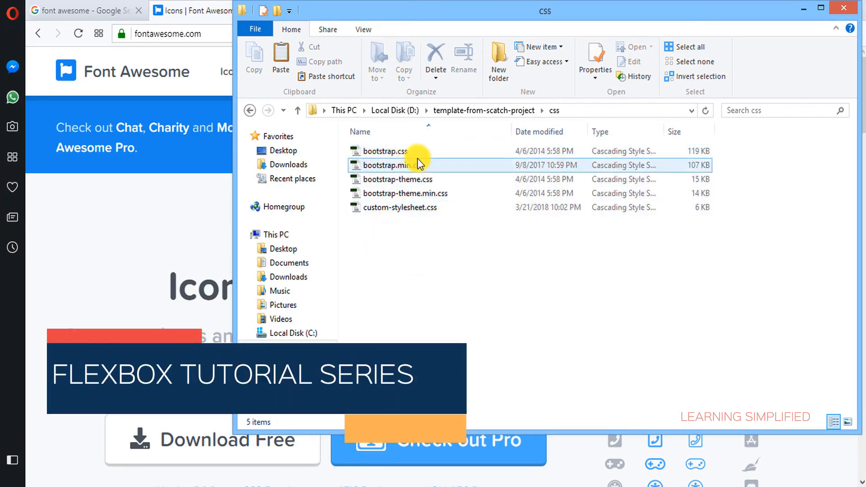
pyautogui.click(406, 246)
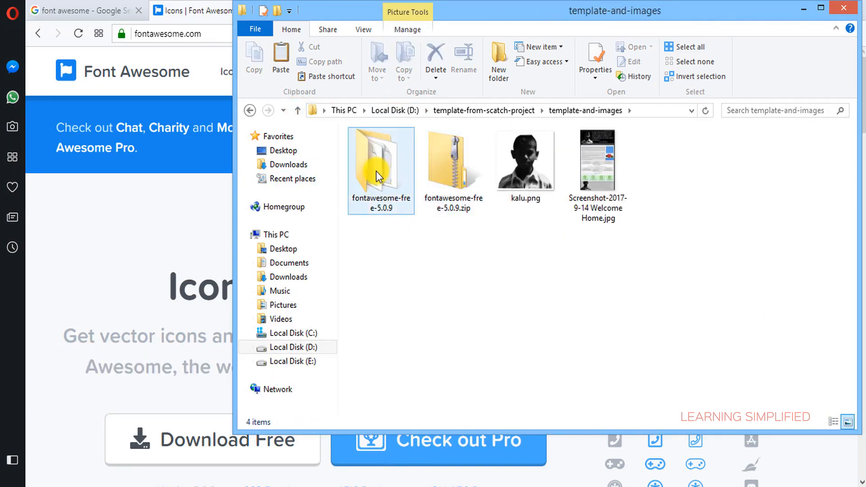
# Copy the webfonts folder from the extracted Font Awesome web-fonts-with-css folder.
pyautogui.doubleClick(381, 163)
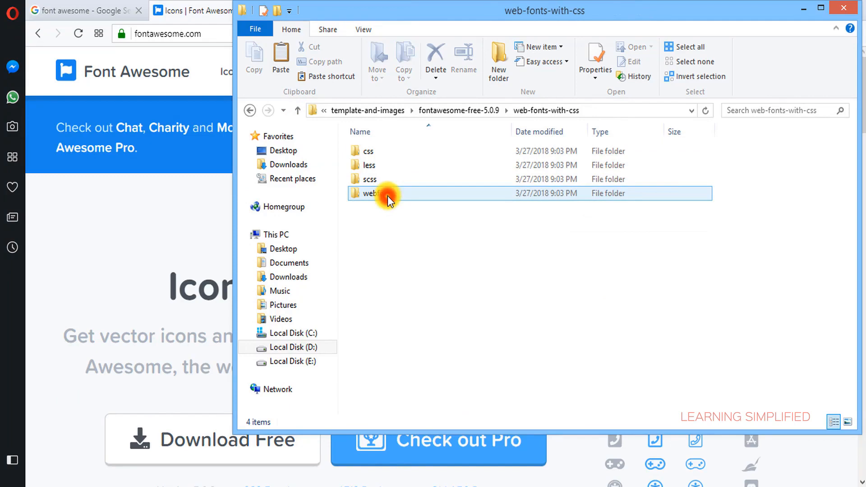
pyautogui.rightClick(374, 193)
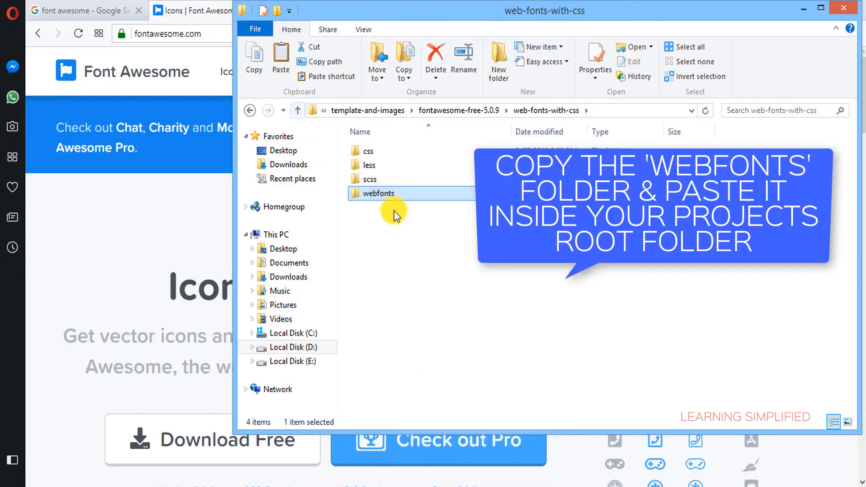
pyautogui.click(298, 110)
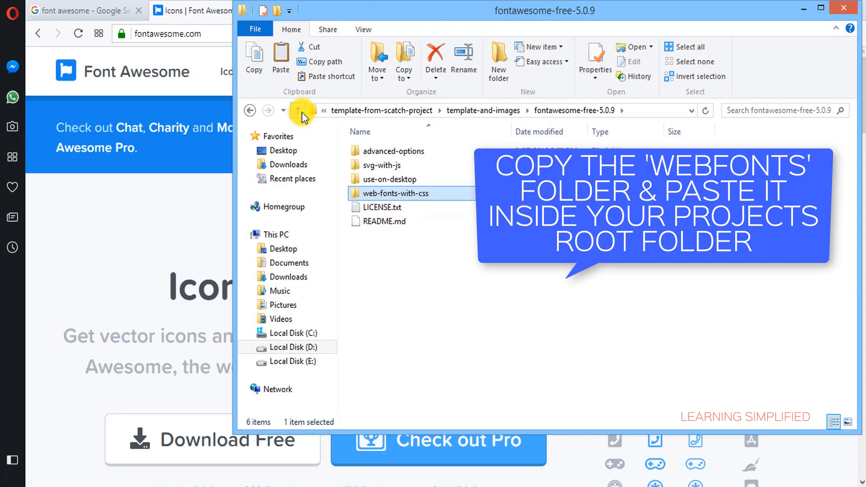
# Paste webfonts into the template-from-scatch-project root beside css, fonts and js.
pyautogui.click(300, 111)
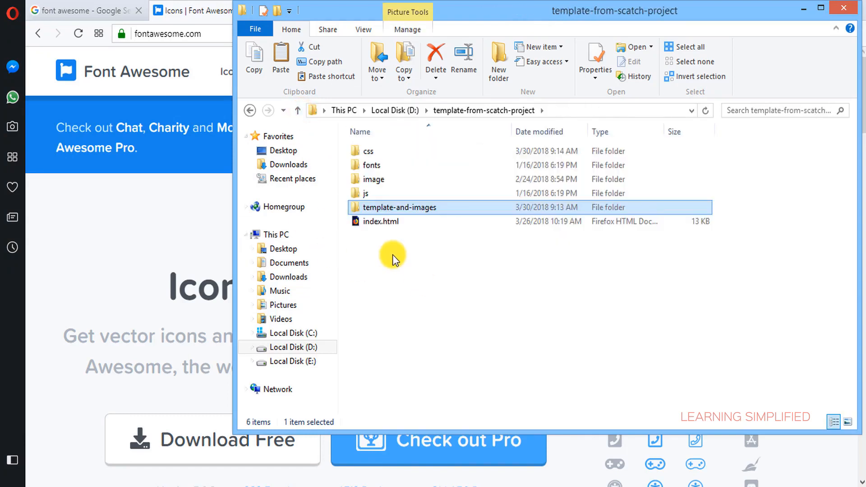
pyautogui.rightClick(393, 255)
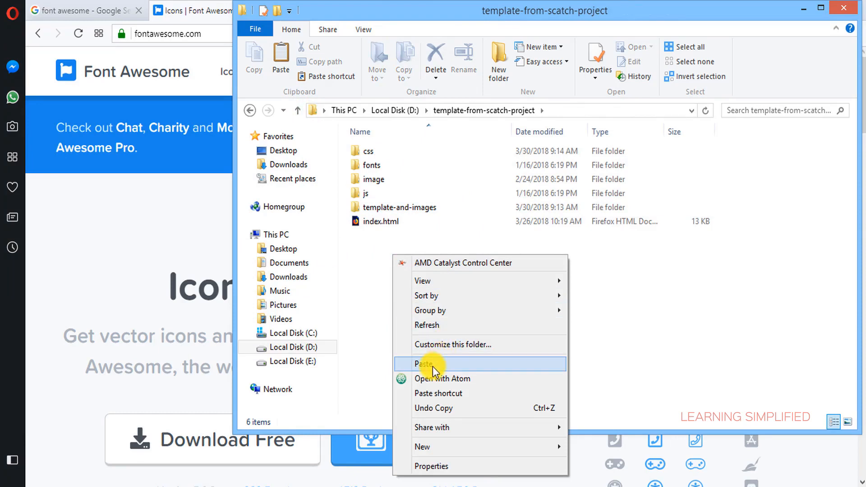
pyautogui.click(424, 364)
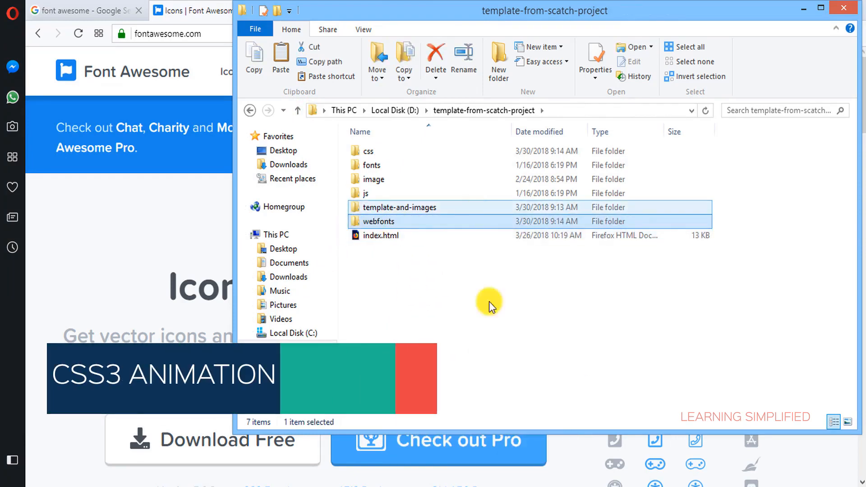
pyautogui.click(378, 221)
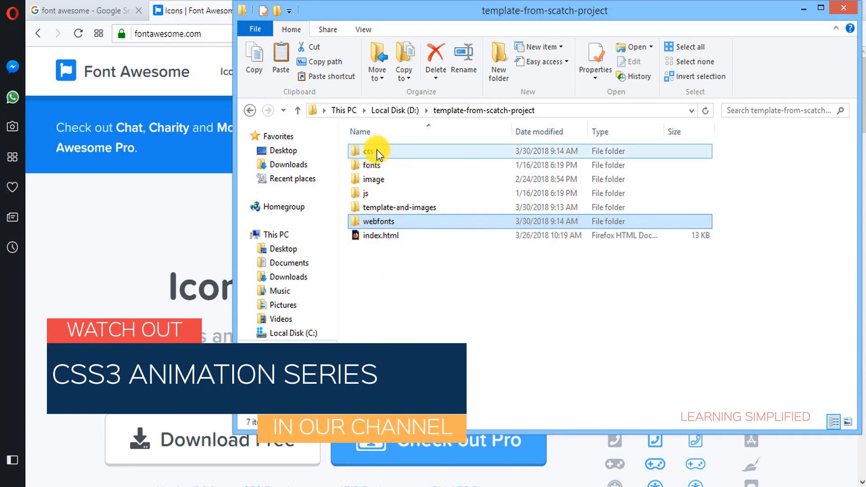
pyautogui.moveTo(380, 172)
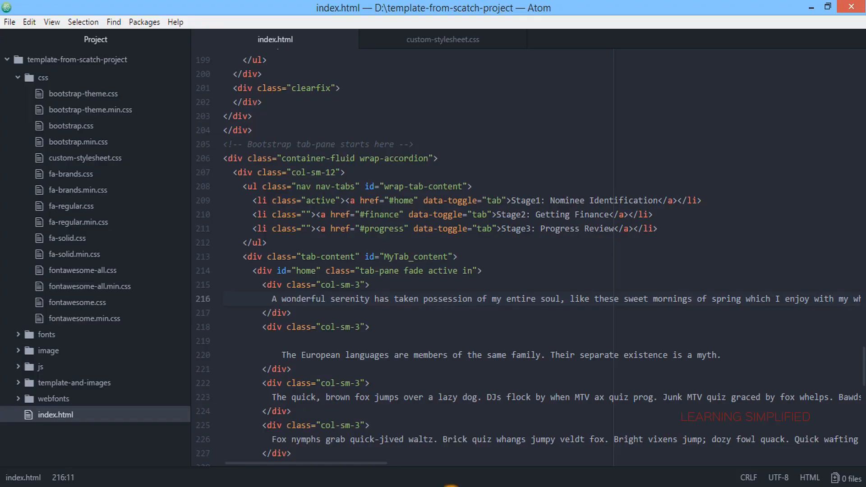
# Link css/fontawesome-all.min.css in index.html below the Poiret One font link.
pyautogui.click(256, 228)
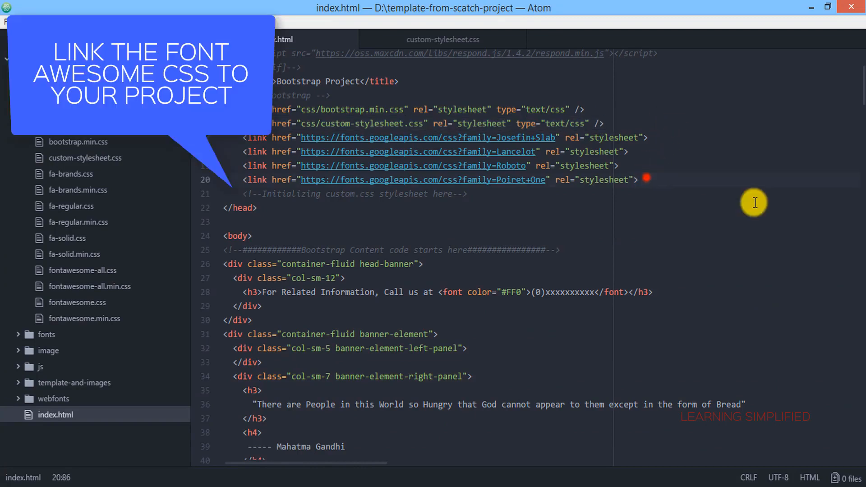
pyautogui.write('<link href="css/custom-stylesheet.css" rel="stylesheet" type="text/css" />')
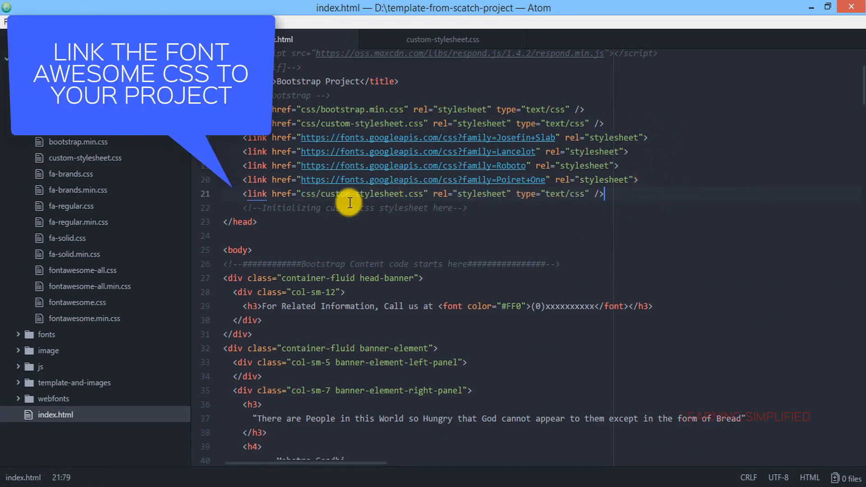
pyautogui.moveTo(433, 197)
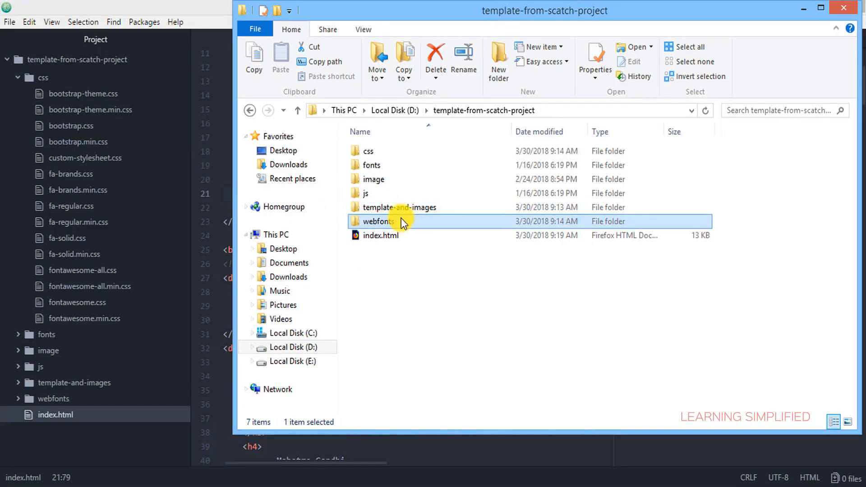
pyautogui.doubleClick(365, 151)
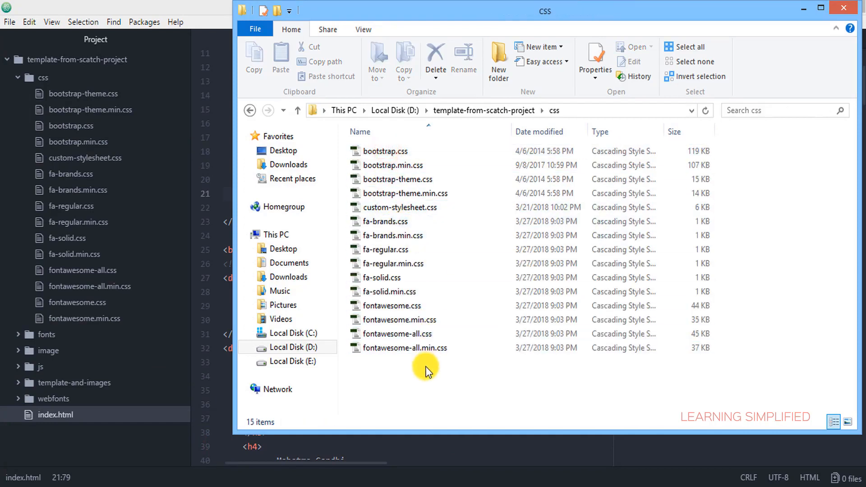
pyautogui.click(405, 348)
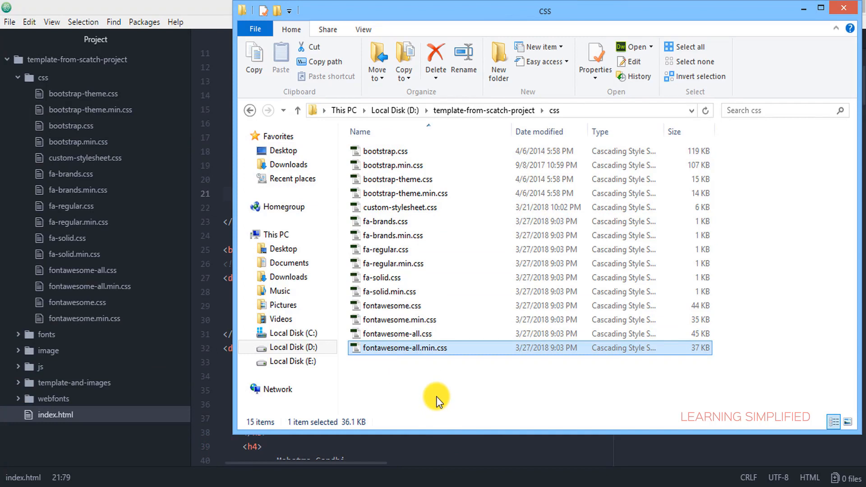
pyautogui.click(464, 56)
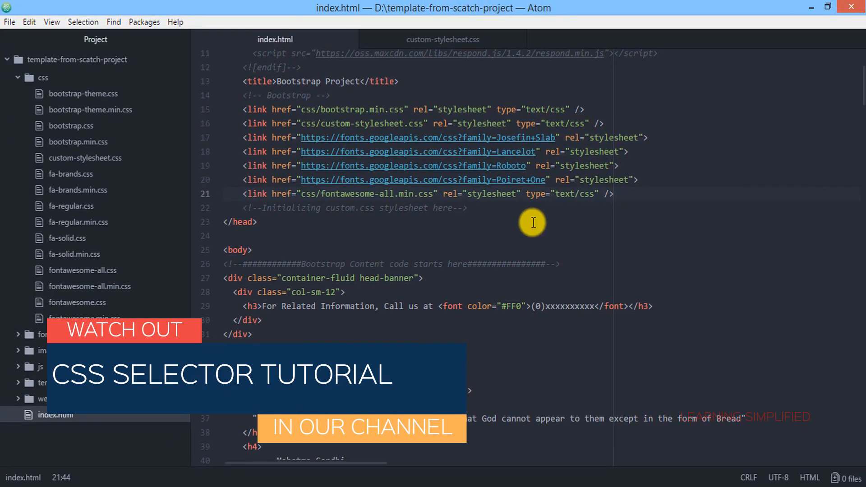
# Scroll index.html down and place the cursor in the first Stage1 paragraph for an icon.
pyautogui.scroll(-3)
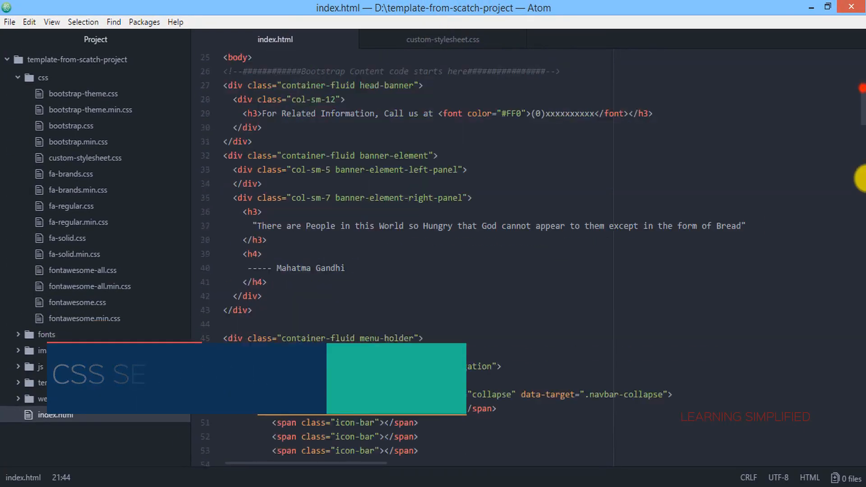
pyautogui.scroll(-3)
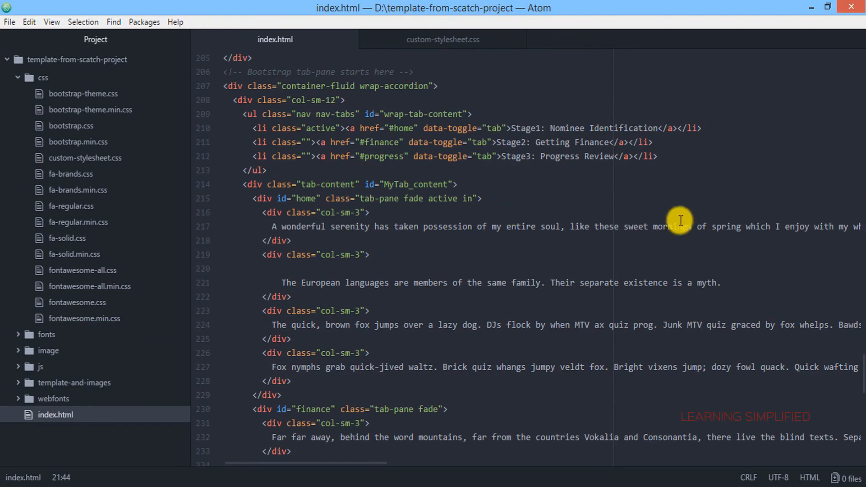
pyautogui.click(406, 227)
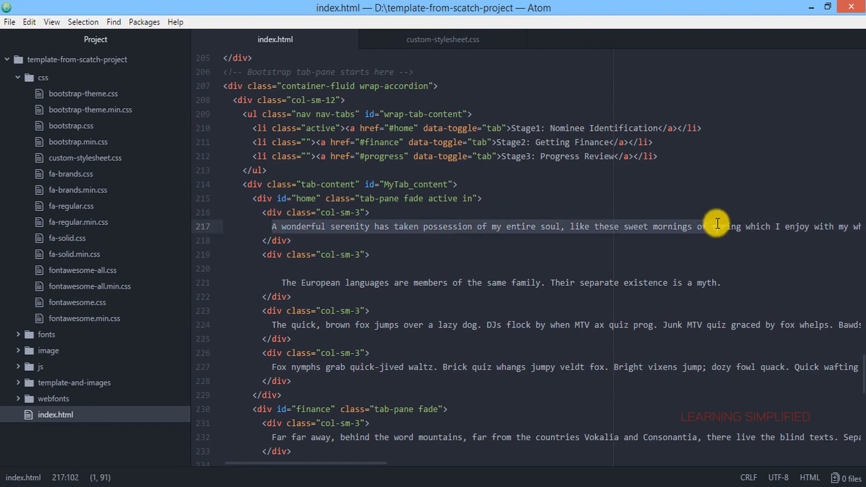
pyautogui.hscroll(3)
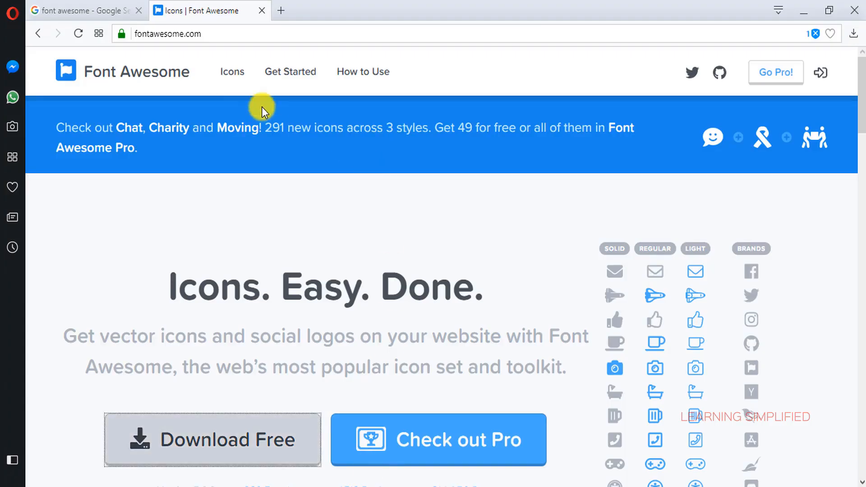
pyautogui.moveTo(287, 116)
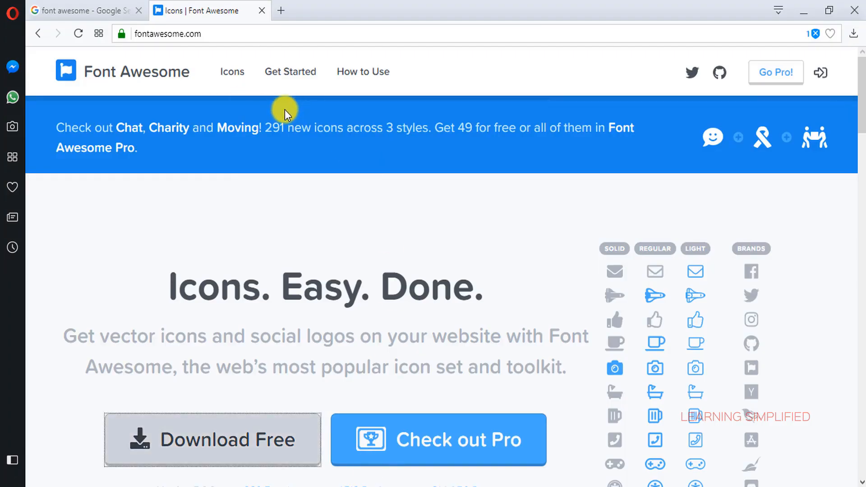
# Filter the Font Awesome icon gallery to Free and copy the accusoft icon's fab fa-accusoft code.
pyautogui.click(232, 72)
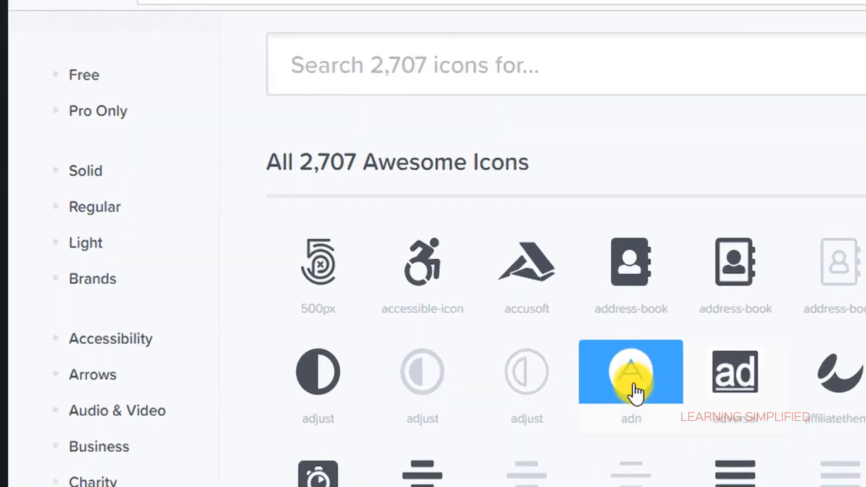
pyautogui.scroll(3)
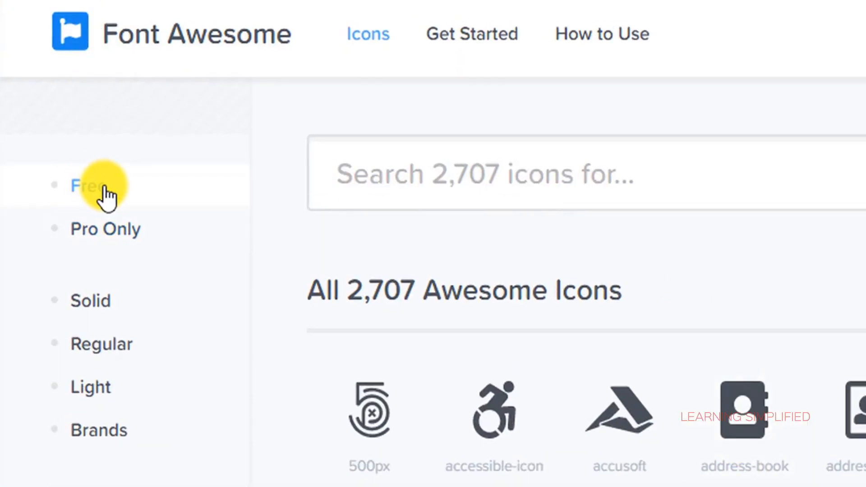
pyautogui.click(88, 186)
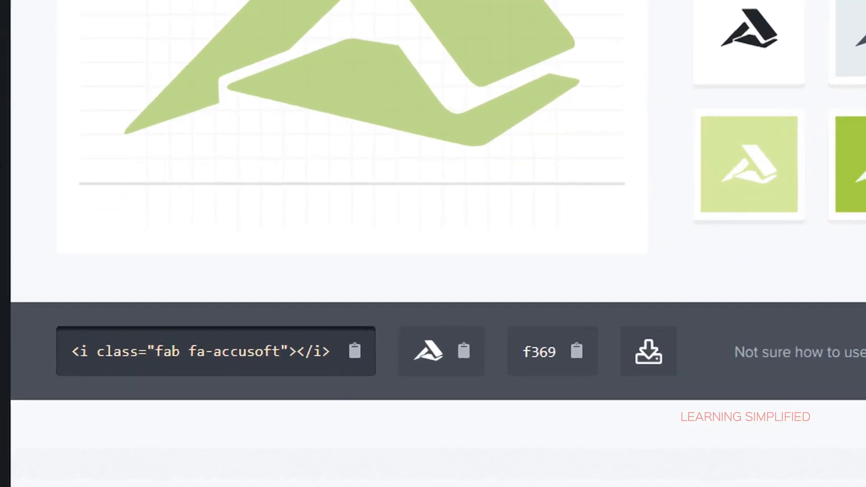
pyautogui.click(103, 347)
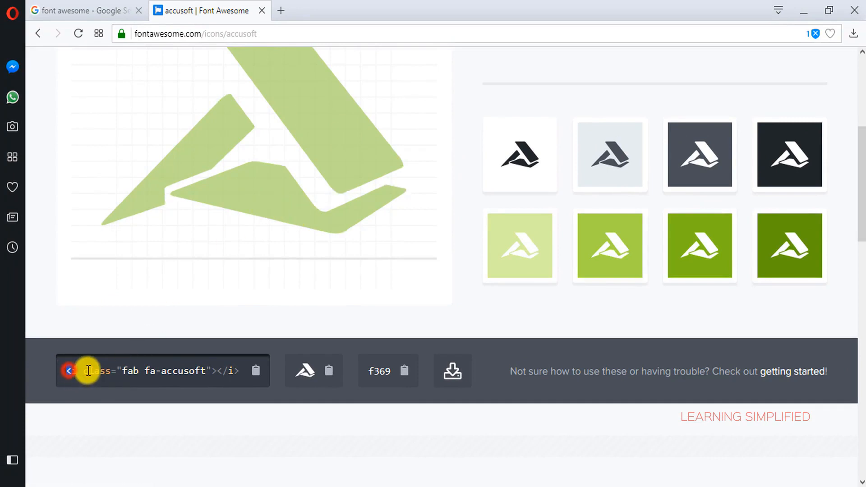
pyautogui.click(257, 372)
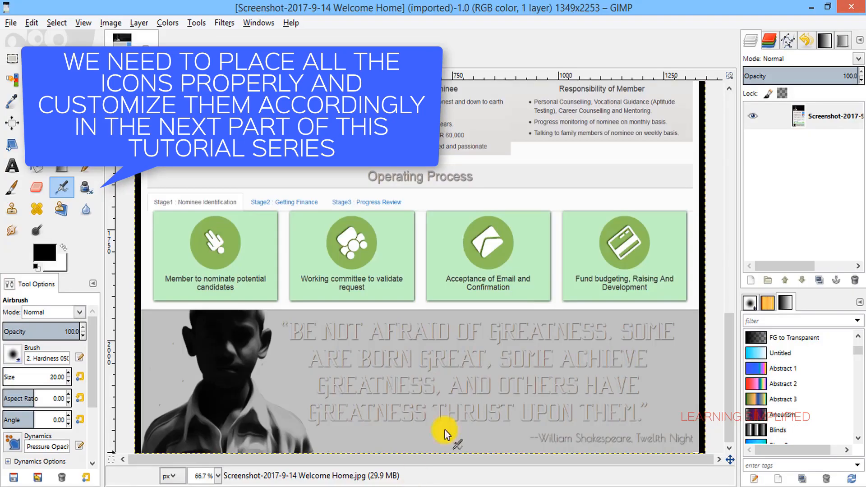
pyautogui.moveTo(213, 171)
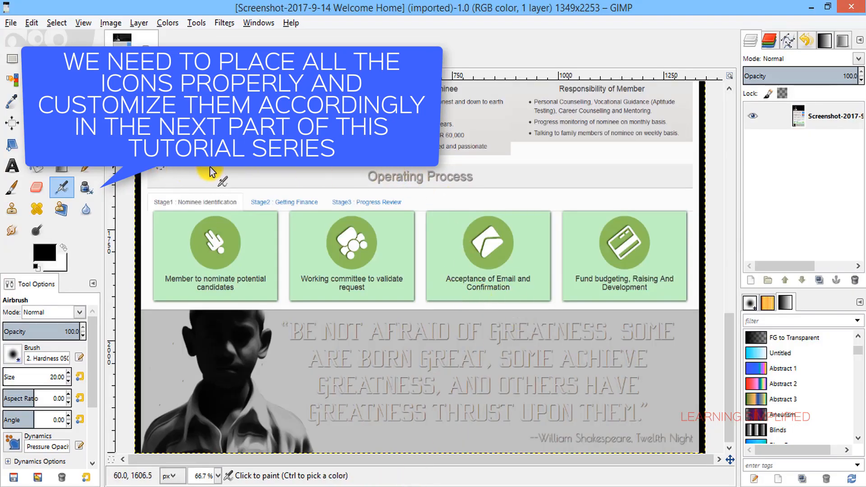
pyautogui.moveTo(391, 196)
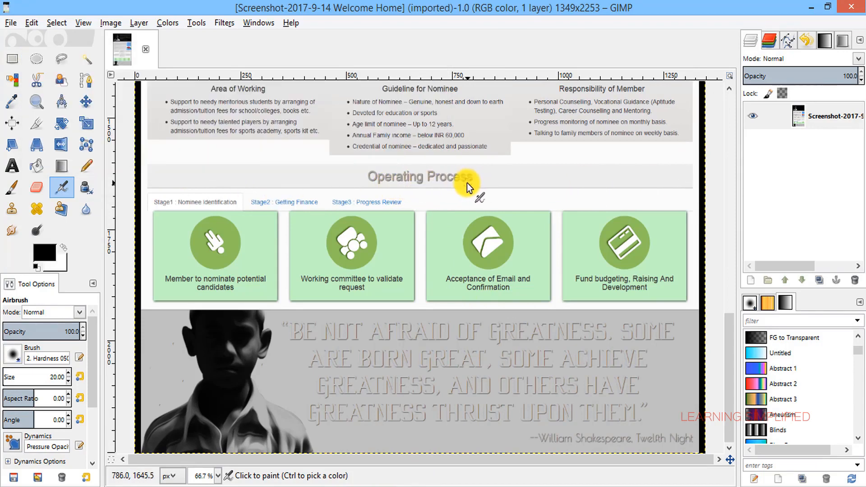
pyautogui.moveTo(431, 180)
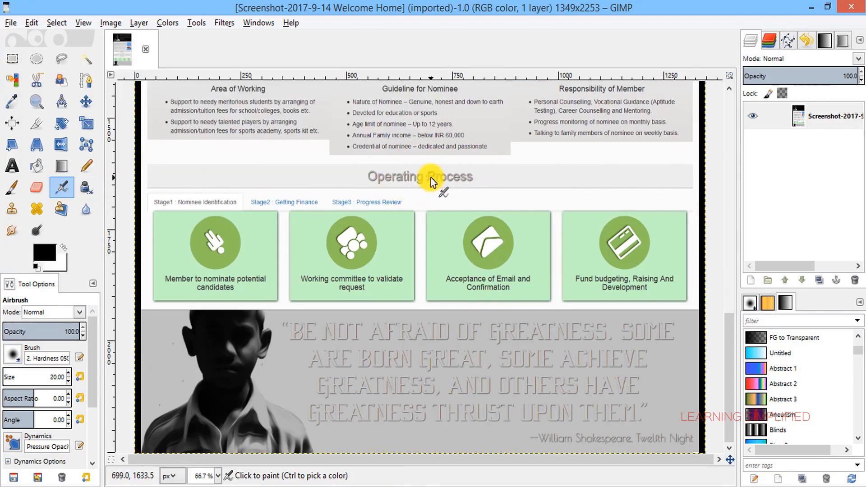